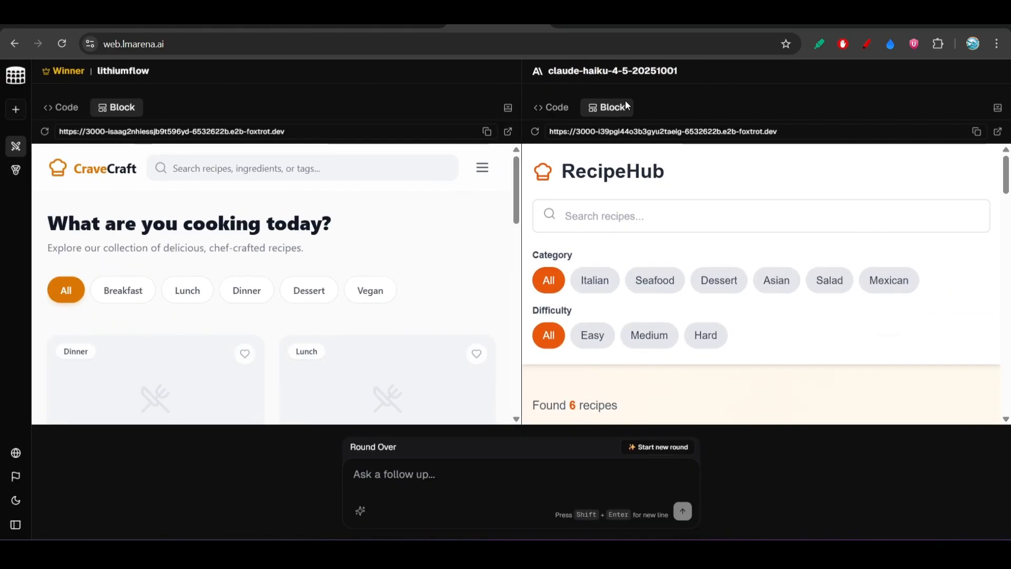
pyautogui.moveTo(342, 307)
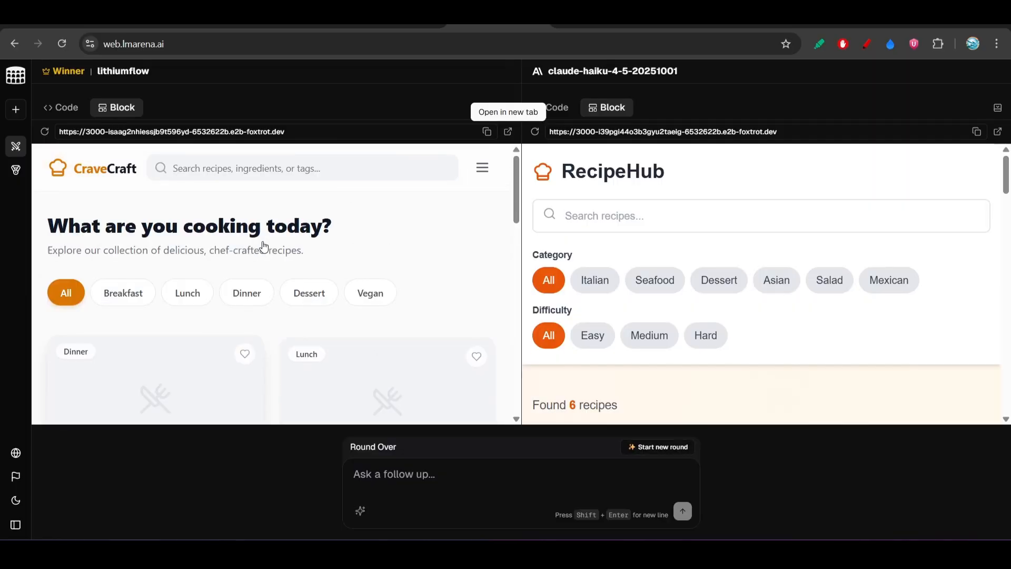
# Step: Scroll the CraveCraft preview down through its recipe cards in the Block view
pyautogui.scroll(-3)
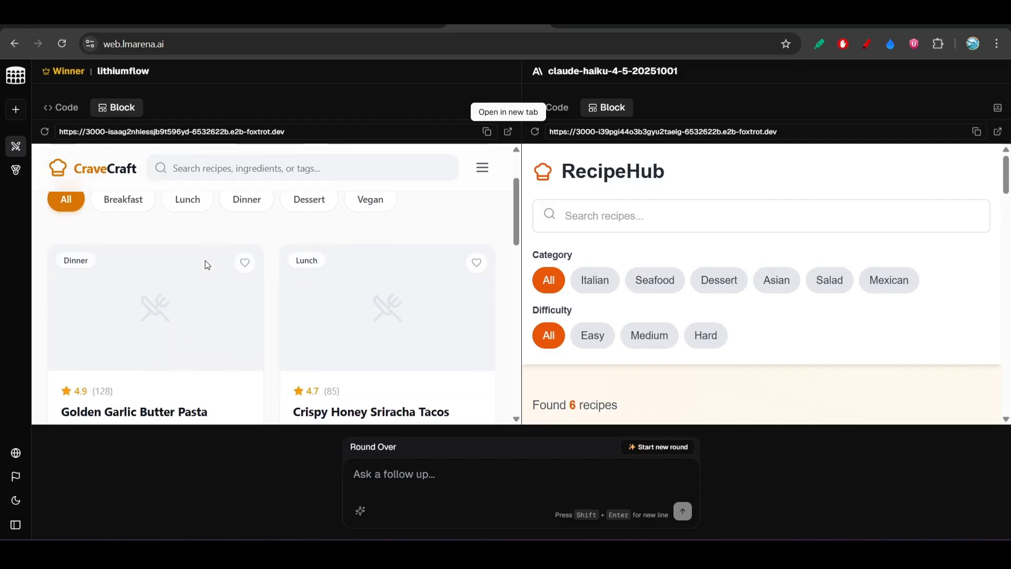
pyautogui.scroll(-3)
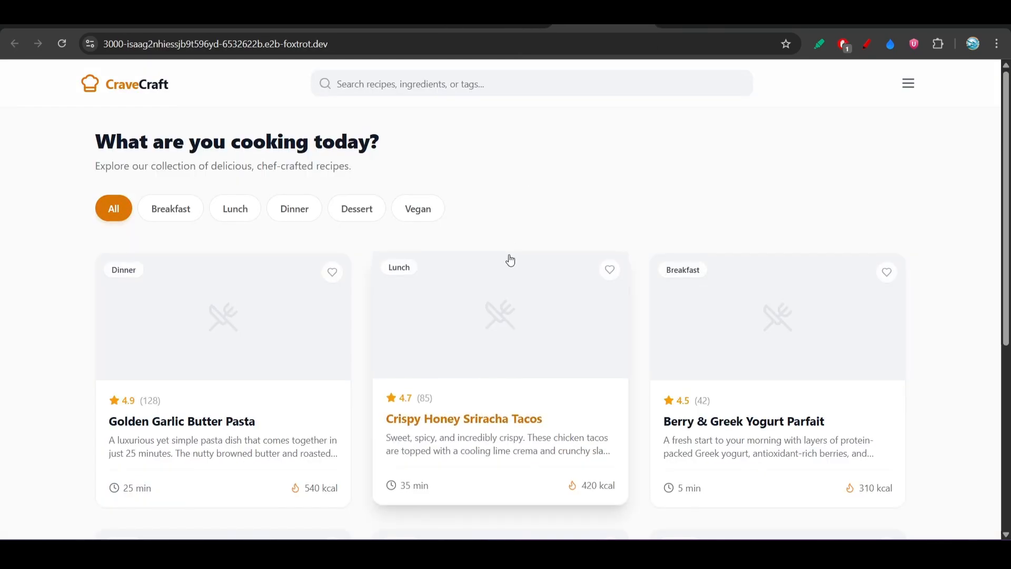
pyautogui.moveTo(406, 195)
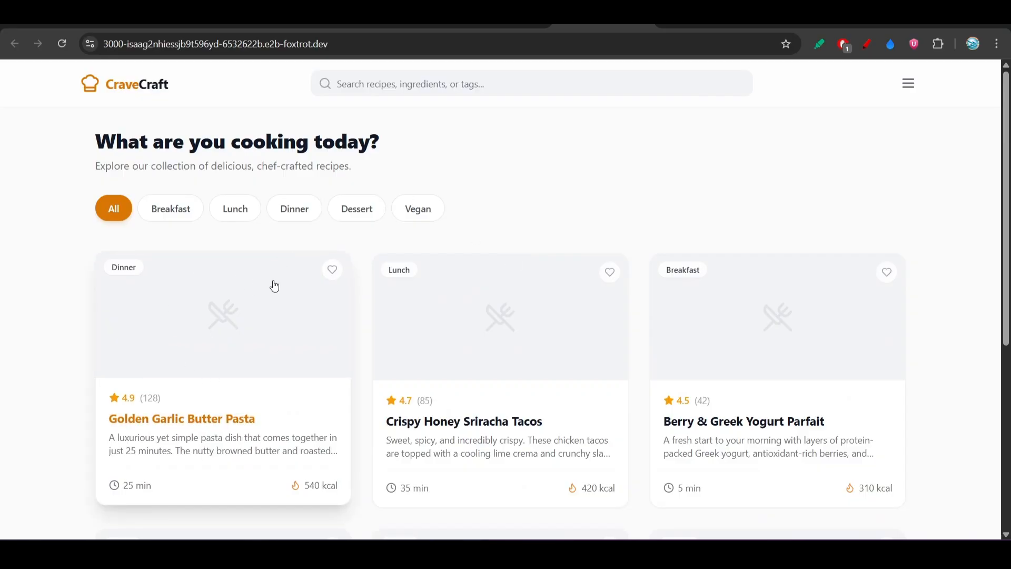
# Step: Browse the CraveCraft recipe grid down to the footer and back toward the Golden Garlic Butter Pasta card
pyautogui.scroll(-3)
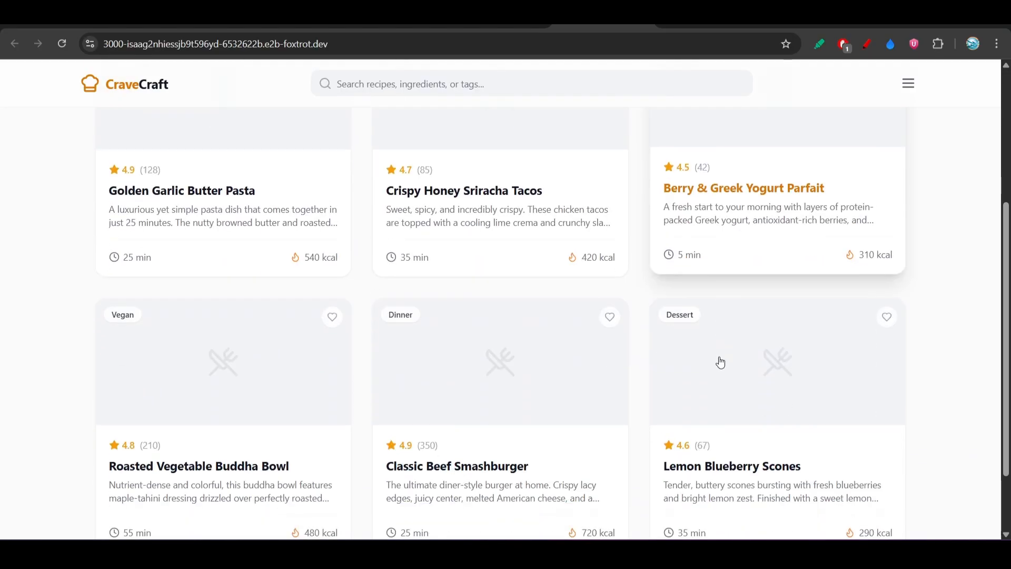
pyautogui.scroll(-3)
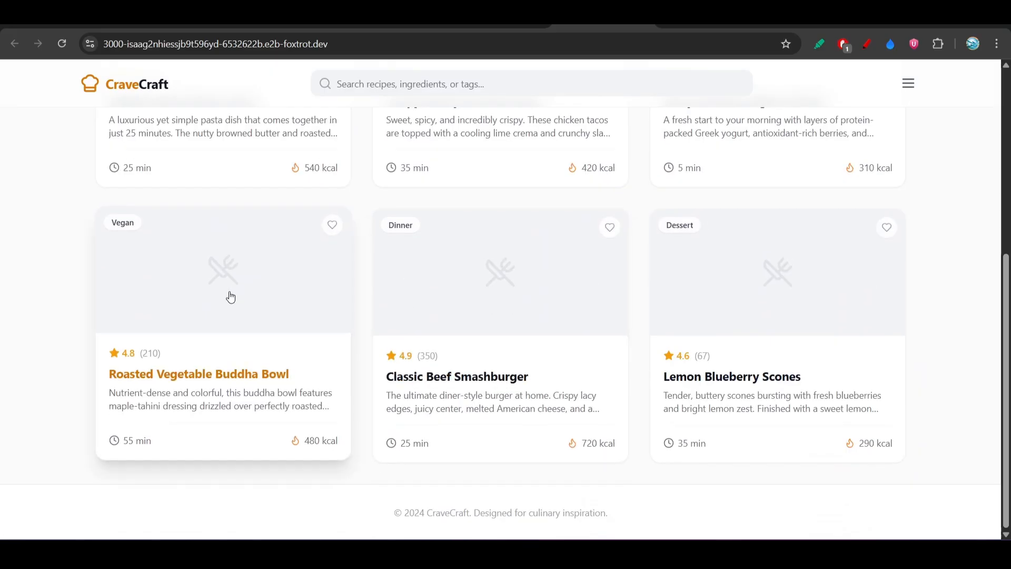
pyautogui.moveTo(316, 306)
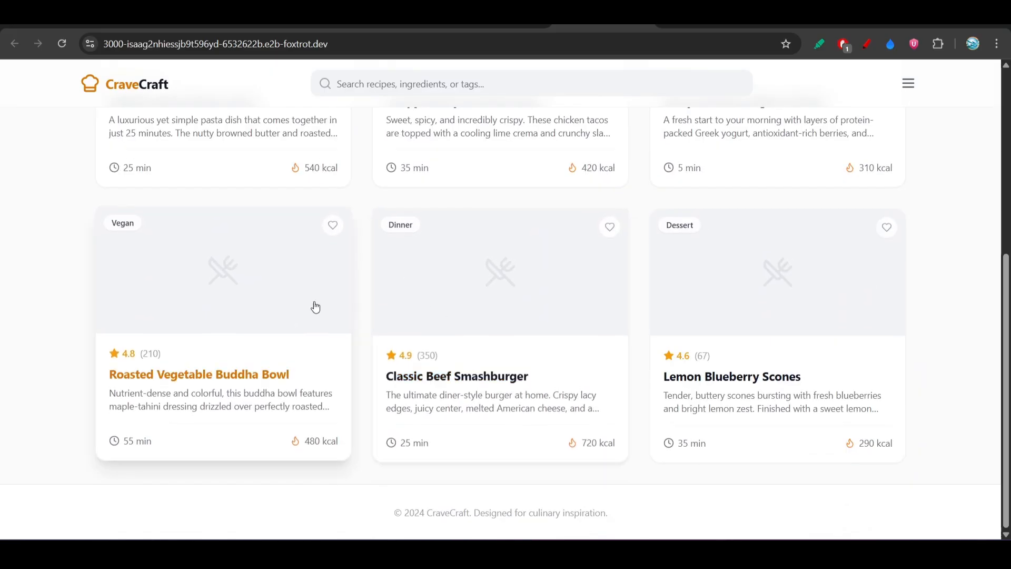
pyautogui.scroll(3)
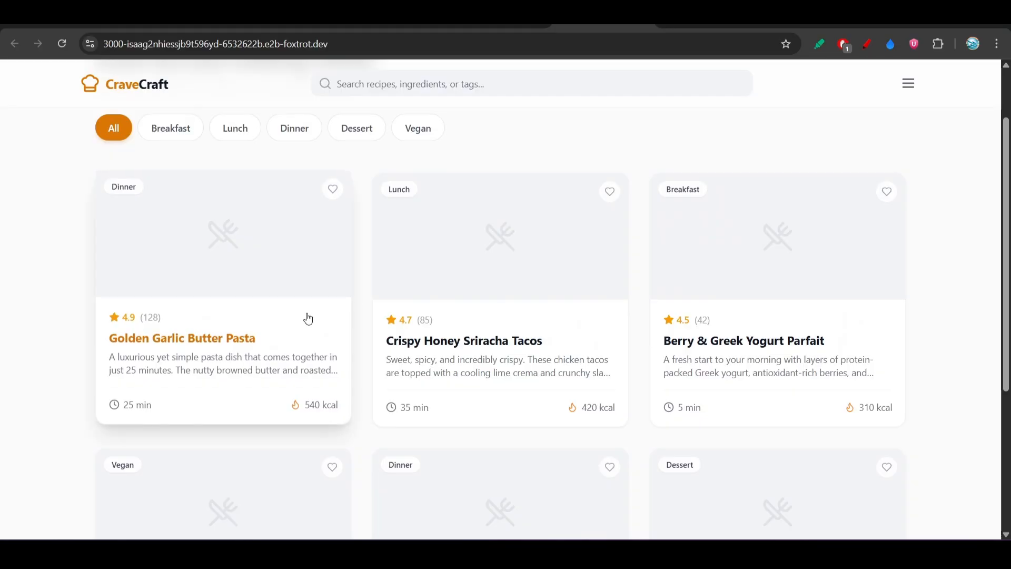
pyautogui.moveTo(222, 283)
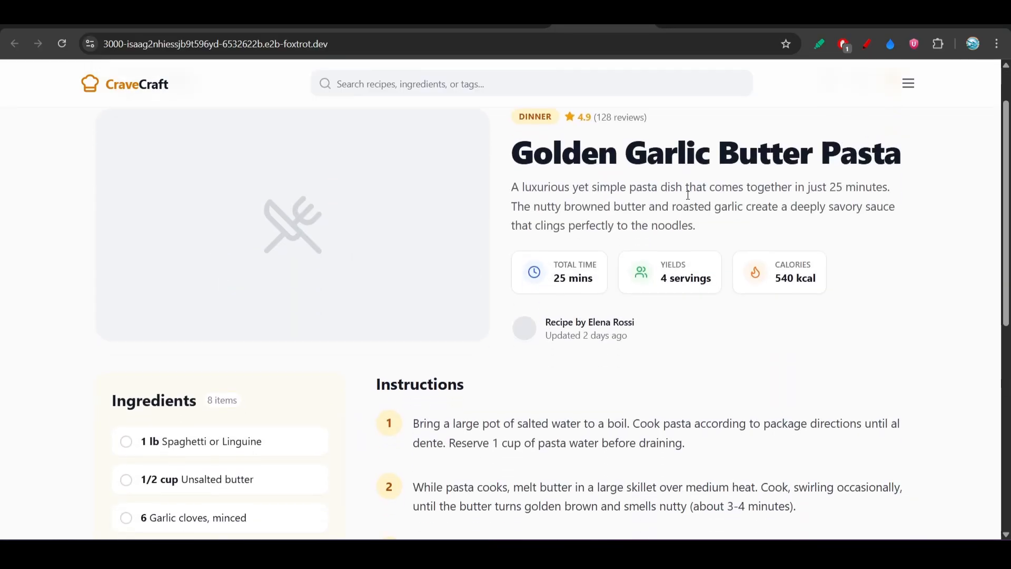
pyautogui.scroll(-3)
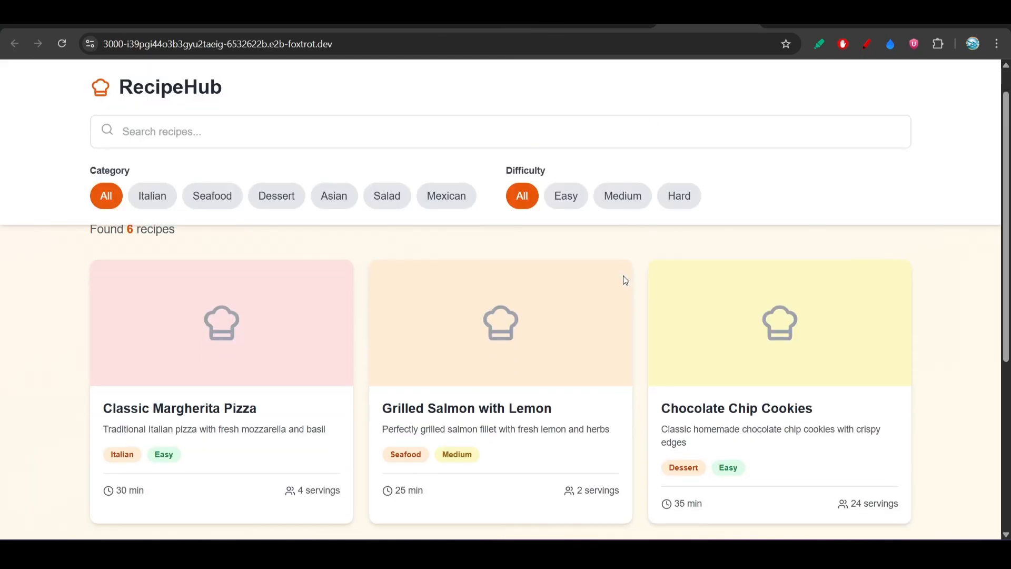
# Step: Scroll through RecipeHub's six recipe cards down to Beef Tacos and back up
pyautogui.scroll(-3)
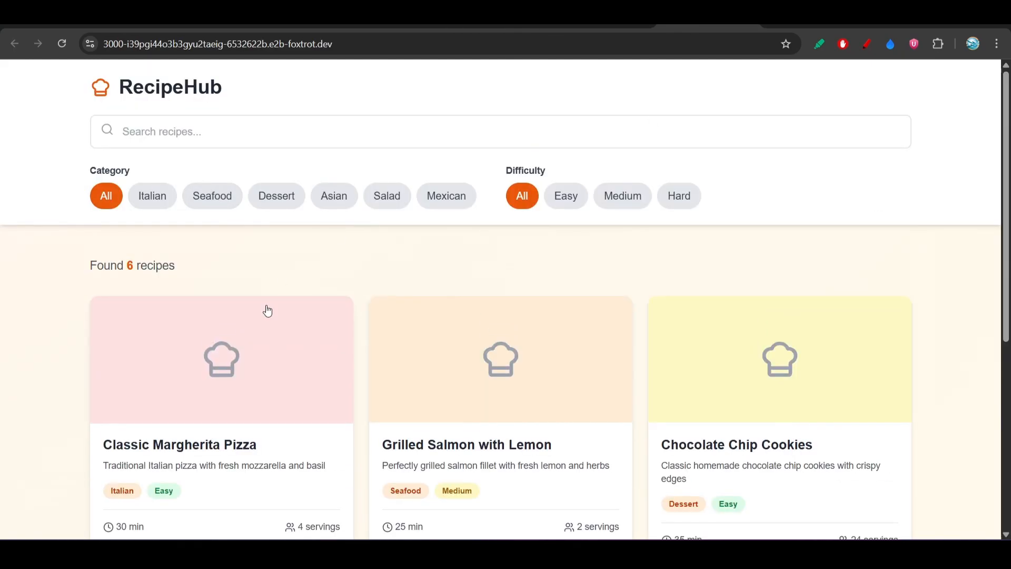
pyautogui.scroll(-3)
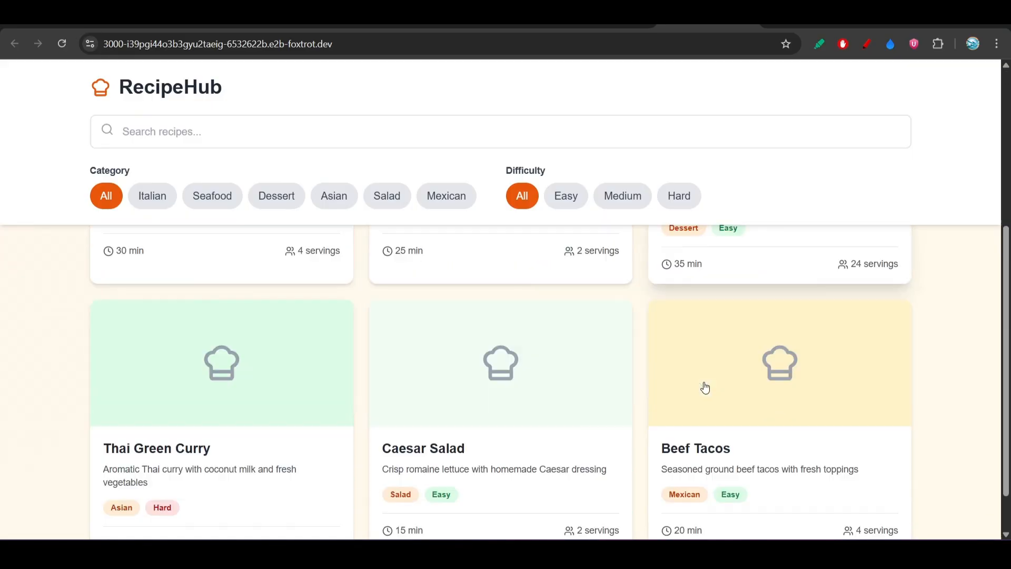
pyautogui.scroll(3)
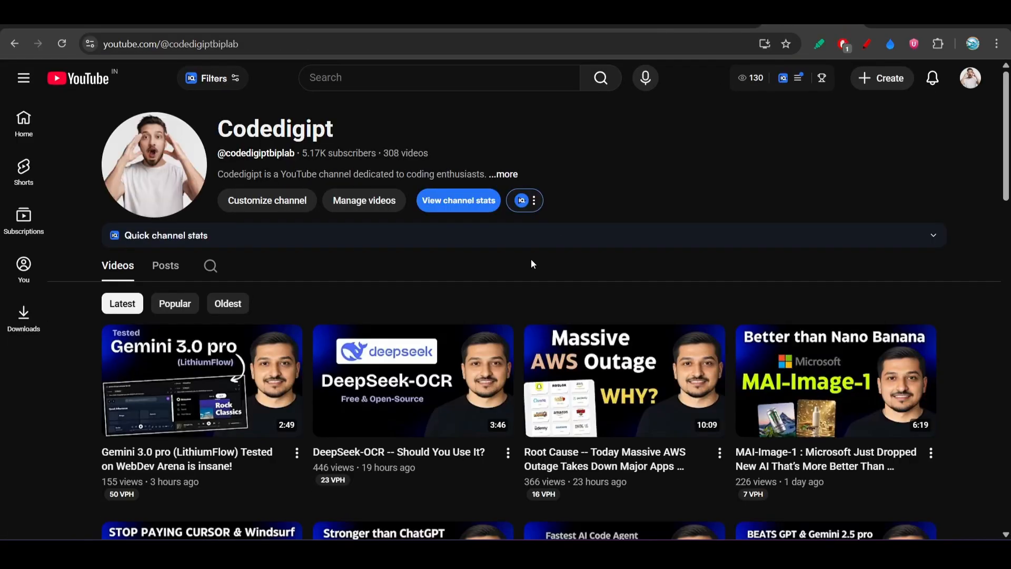
# Step: Scroll down the YouTube channel's Videos grid through the recent uploads
pyautogui.scroll(-3)
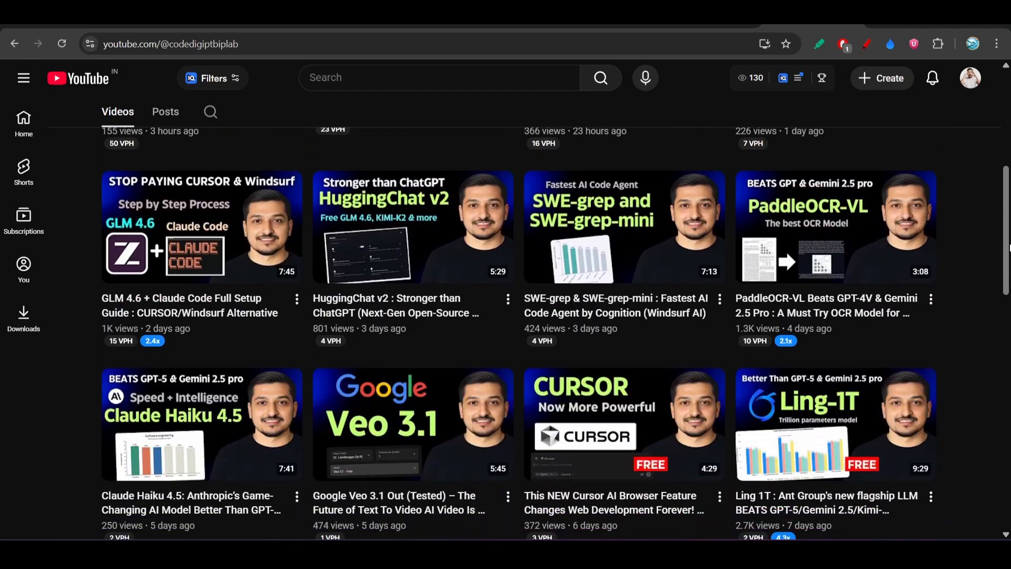
pyautogui.scroll(-3)
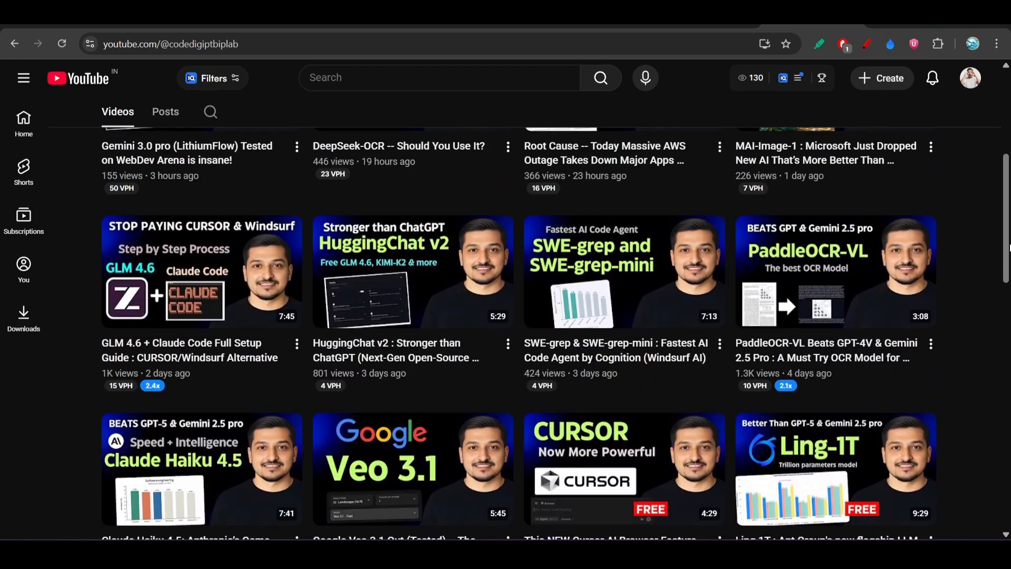
pyautogui.scroll(-3)
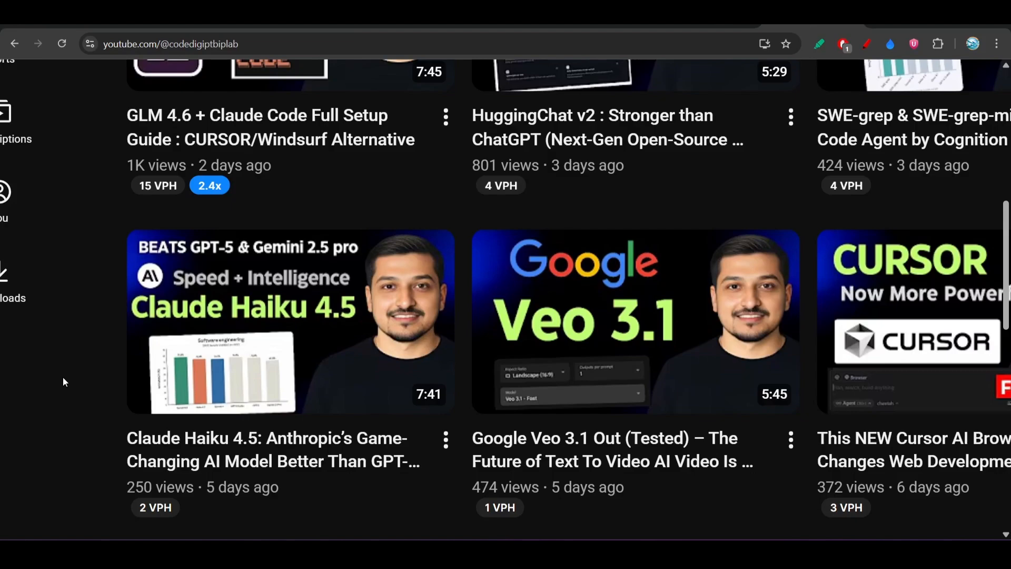
pyautogui.scroll(-3)
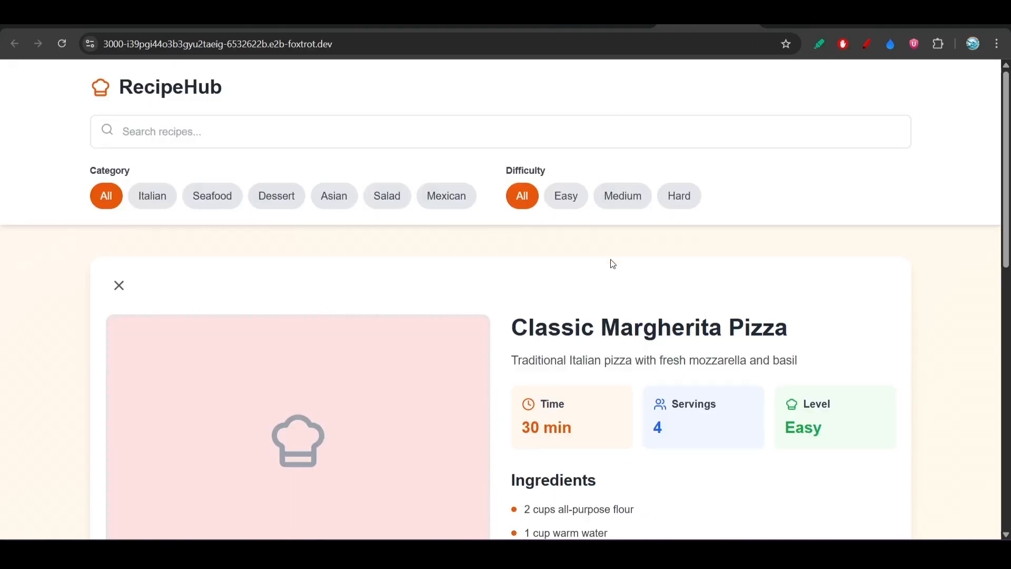
# Step: Close the Classic Margherita Pizza detail card and scroll the RecipeHub recipe grid
pyautogui.scroll(-3)
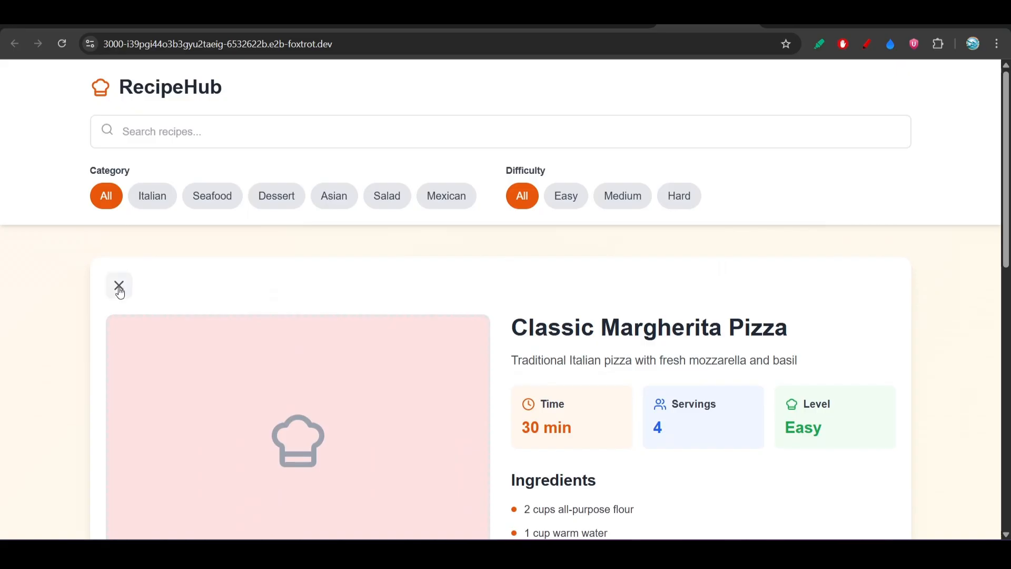
pyautogui.click(119, 287)
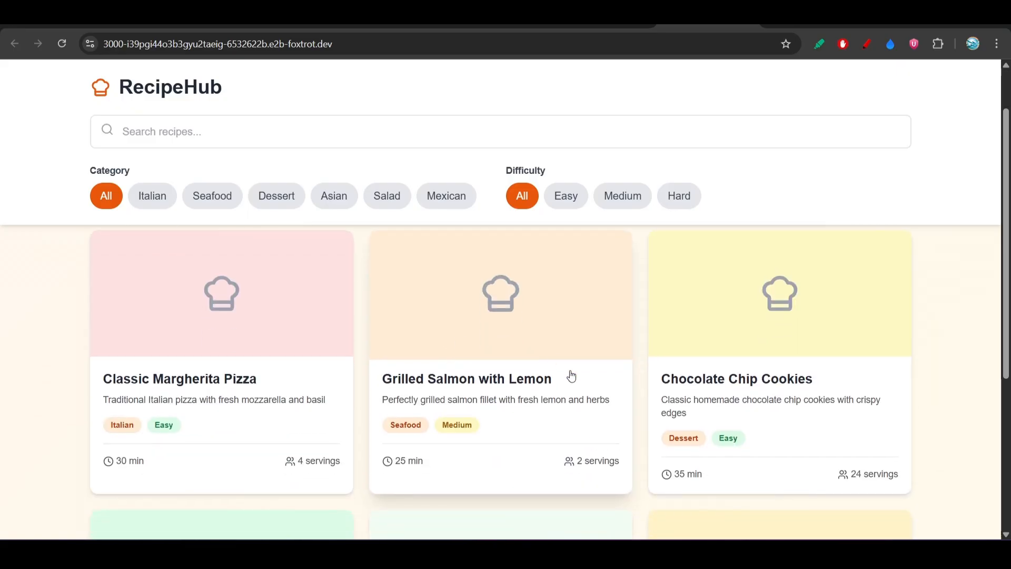
pyautogui.scroll(-3)
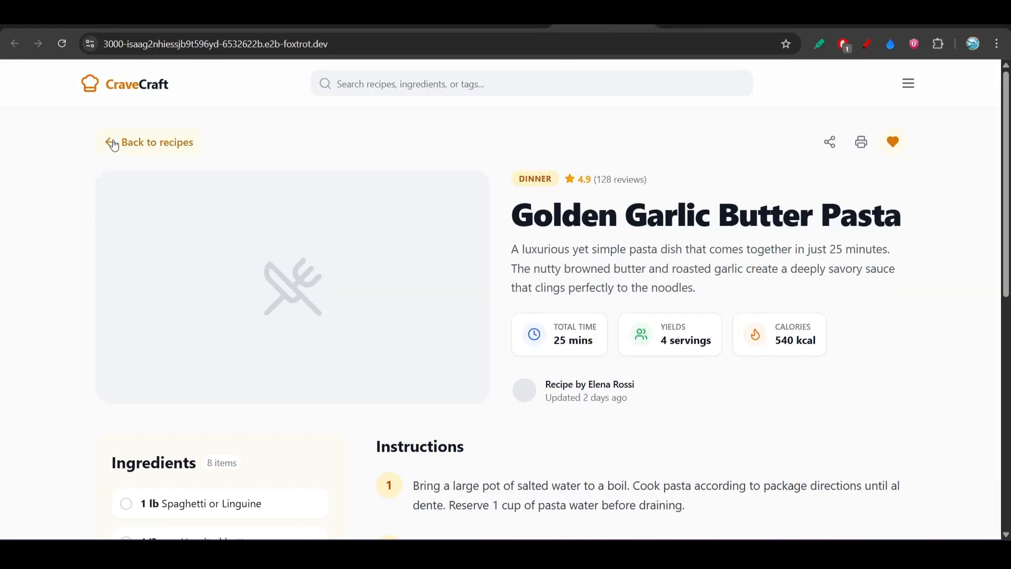
# Step: Leave the Golden Garlic Butter Pasta page via 'Back to recipes'
pyautogui.click(155, 142)
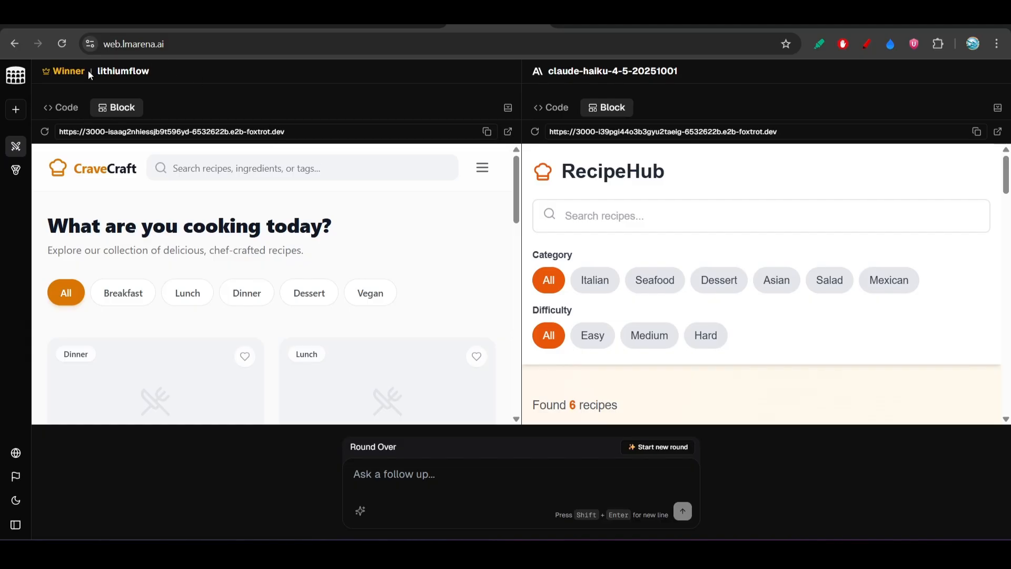
pyautogui.moveTo(304, 194)
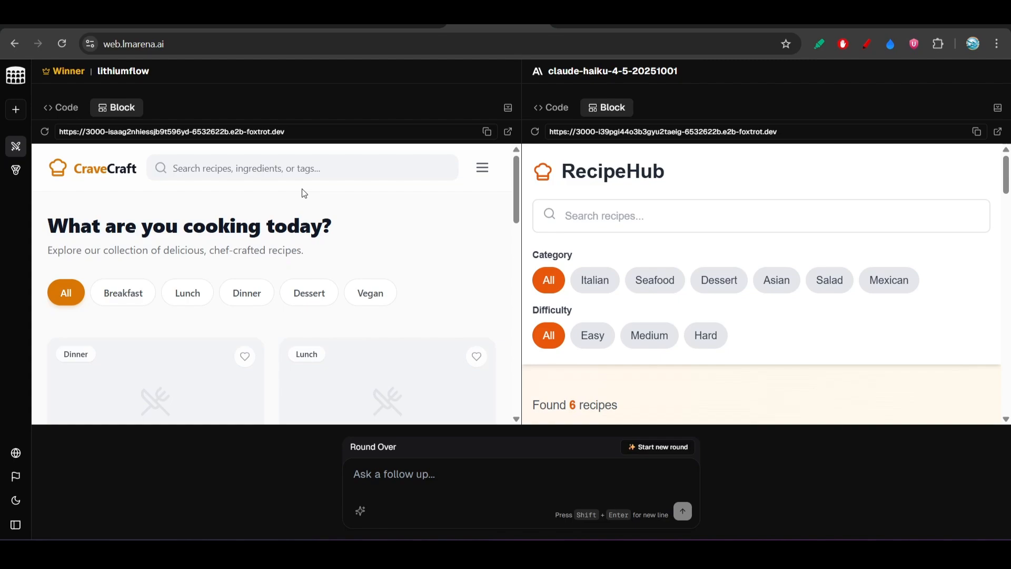
# Step: Scroll the left CraveCraft preview down through its recipe cards and back to the top
pyautogui.scroll(-3)
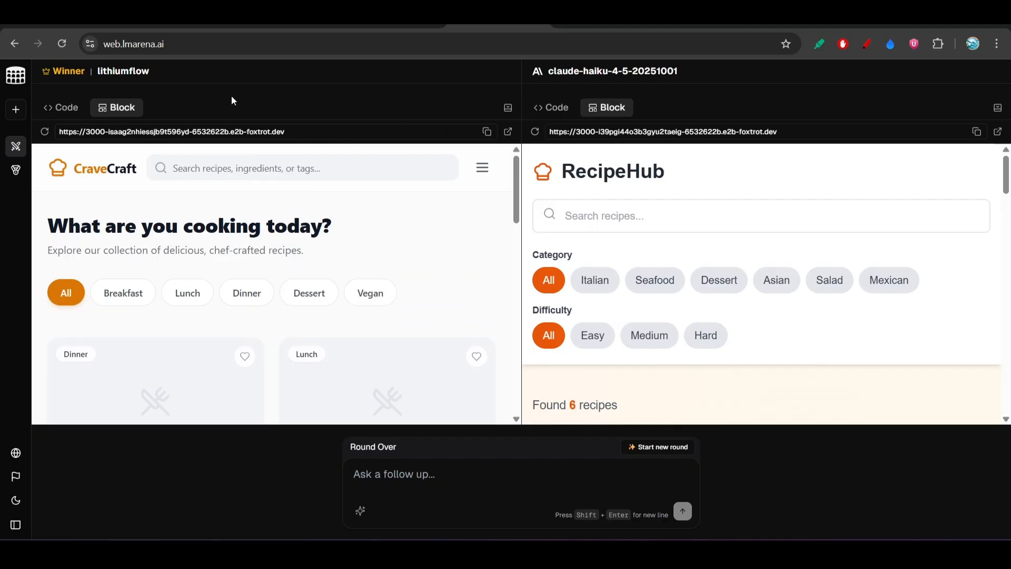
pyautogui.moveTo(539, 188)
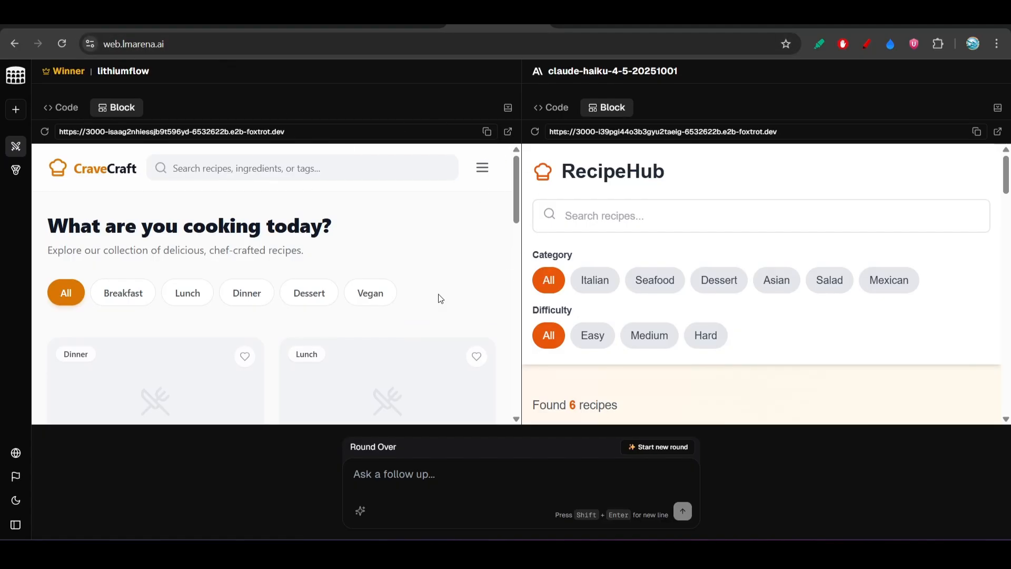
pyautogui.scroll(-3)
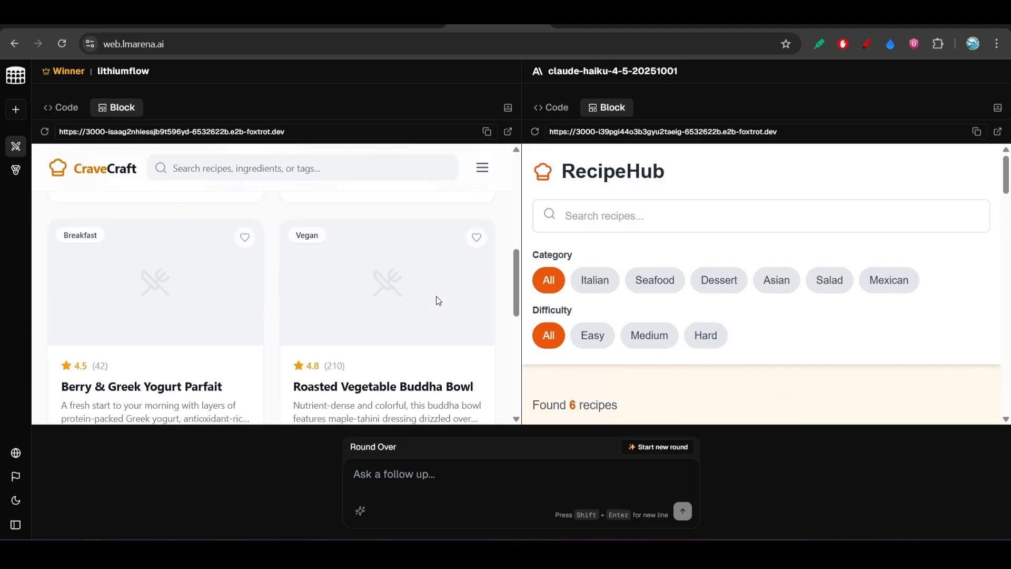
pyautogui.scroll(3)
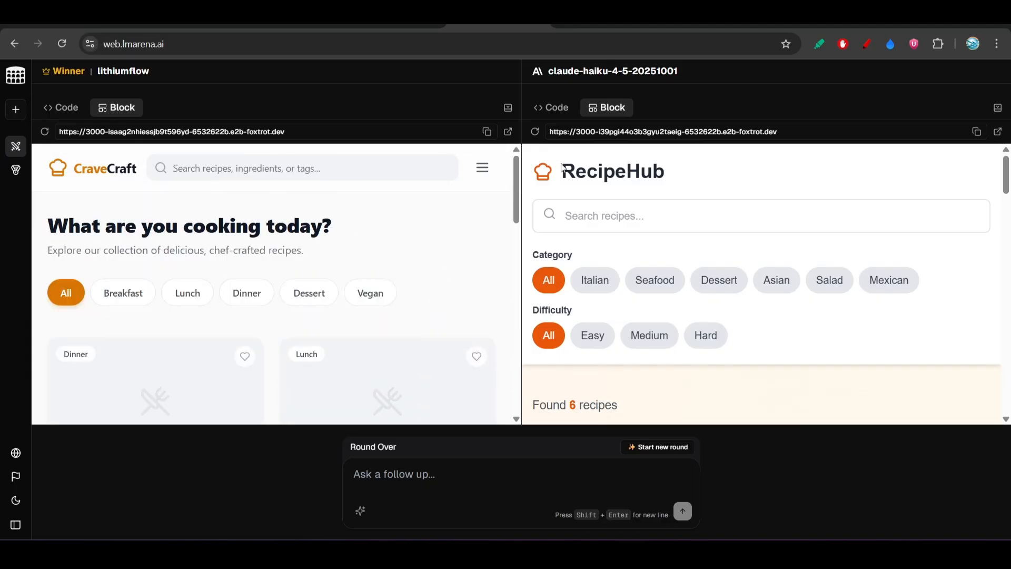
pyautogui.moveTo(793, 101)
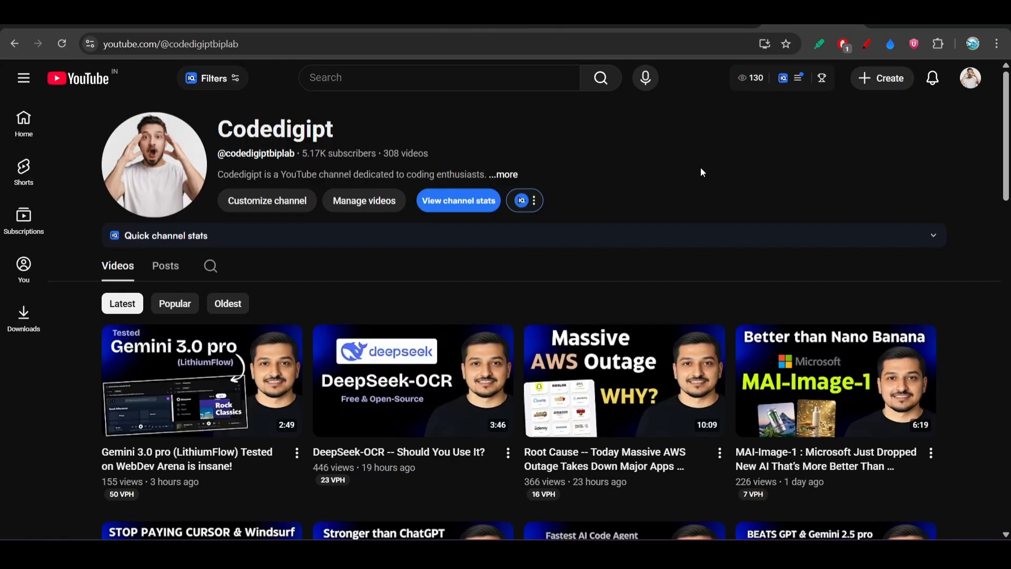
pyautogui.moveTo(599, 170)
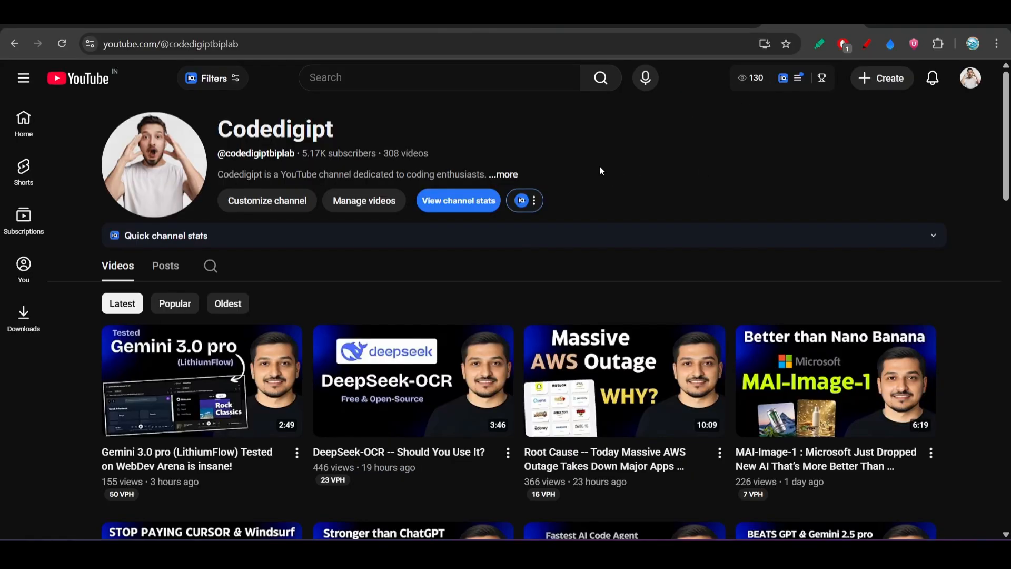
# Step: Scroll to the channel's Latest videos row led by the Gemini 3.0 pro WebDev Arena test
pyautogui.scroll(-3)
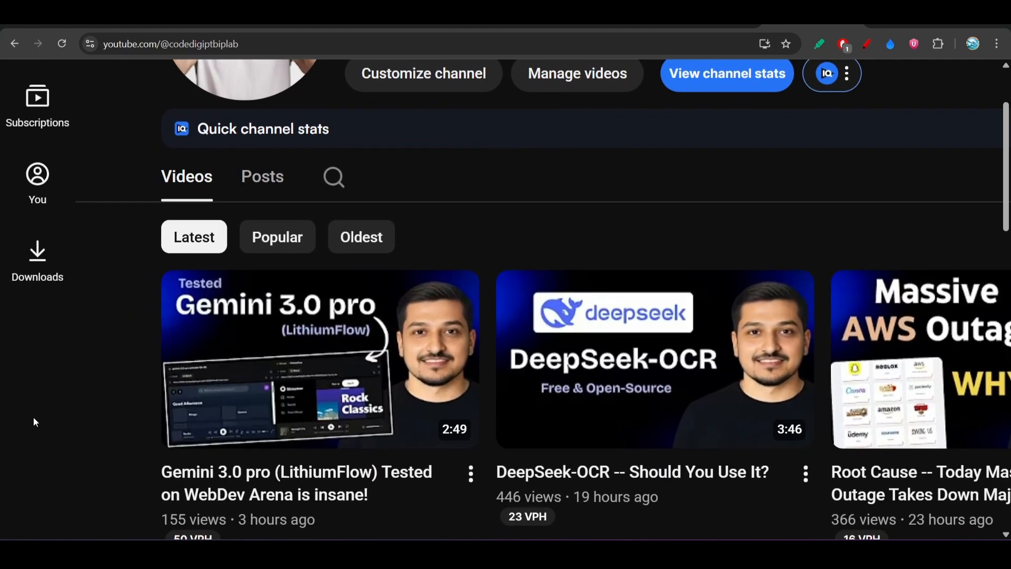
pyautogui.scroll(-3)
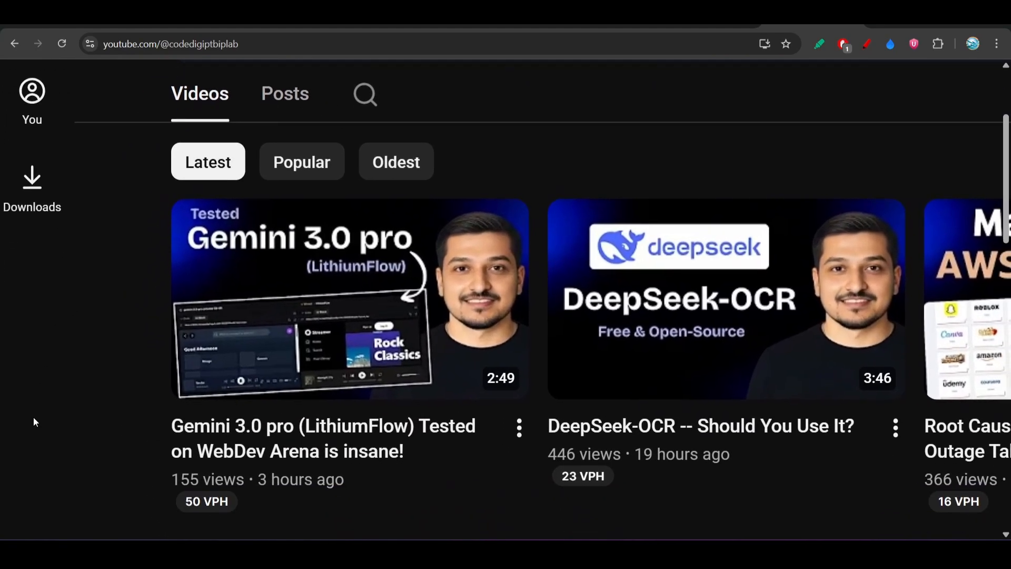